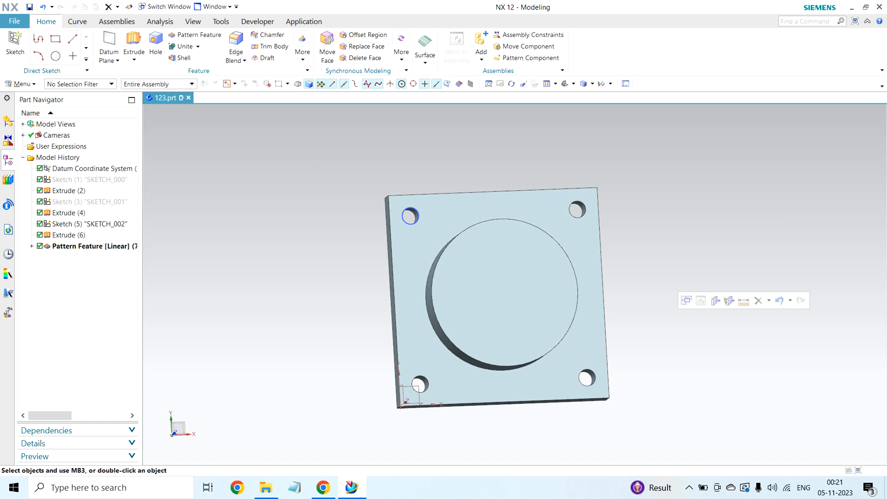
mouse_move(636, 353)
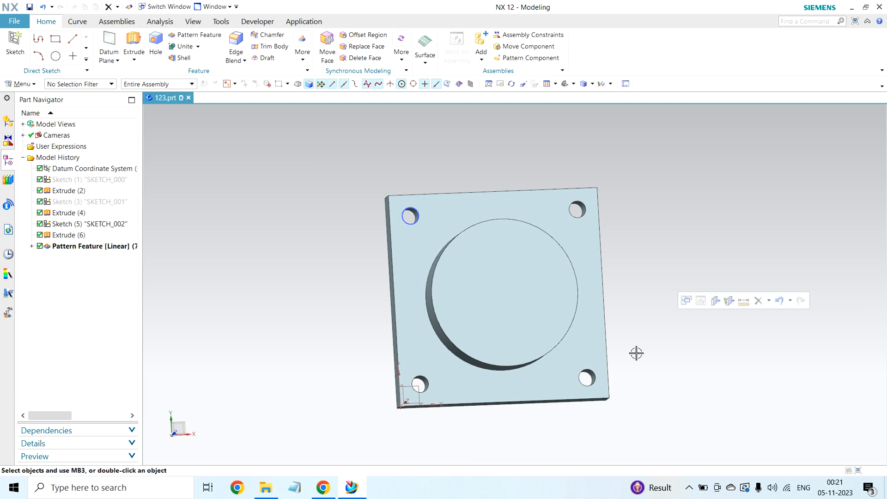
mouse_move(638, 372)
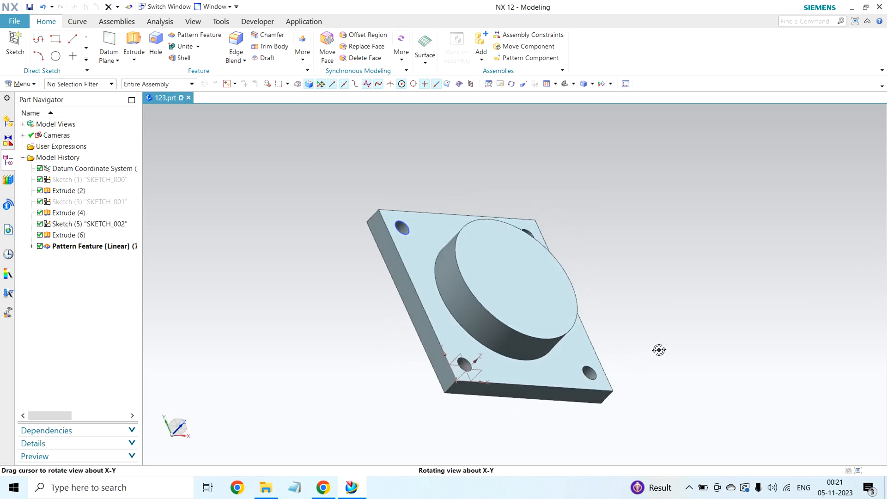
- Orbit the plate to inspect the boss from an angled view
left_click_drag(659, 349, 654, 349)
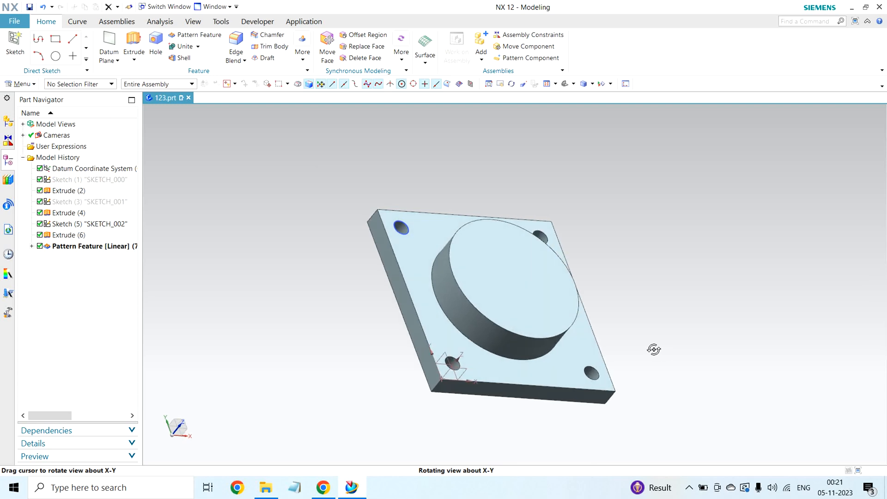
left_click_drag(654, 349, 586, 222)
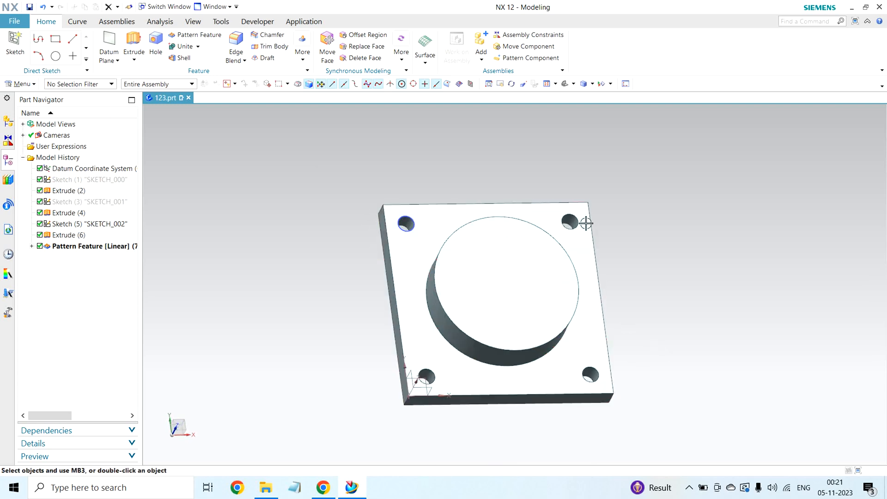
left_click(67, 191)
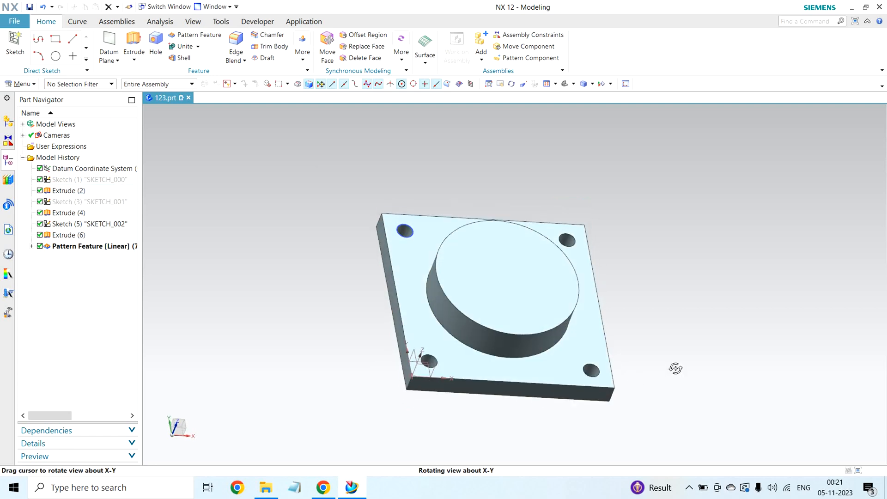
left_click_drag(676, 369, 665, 399)
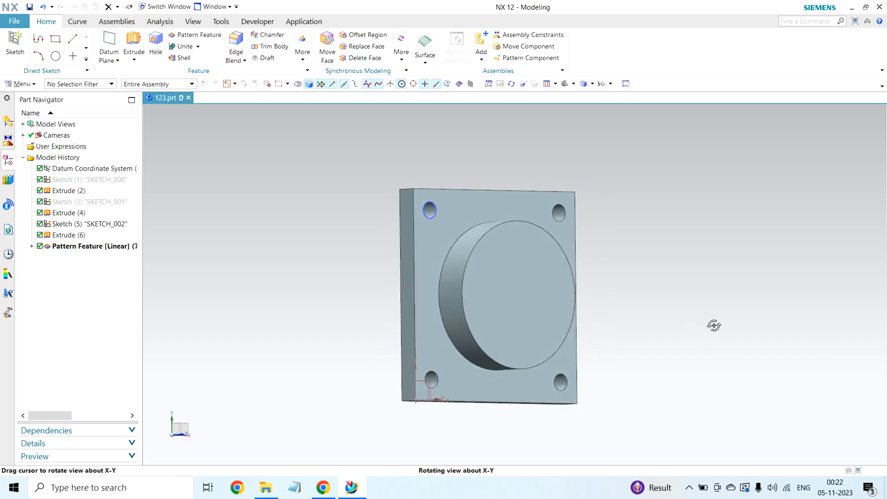
left_click(519, 276)
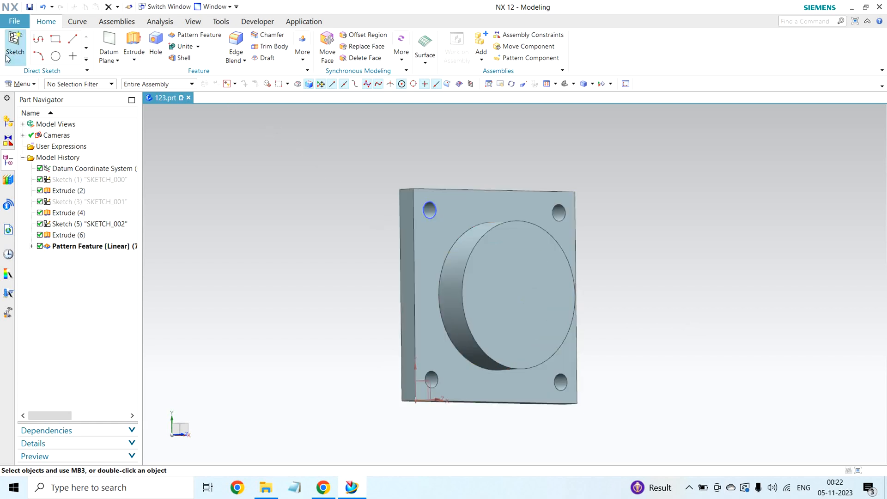
- Start a new sketch on the boss top face and draw a small circle above its centre
left_click(15, 45)
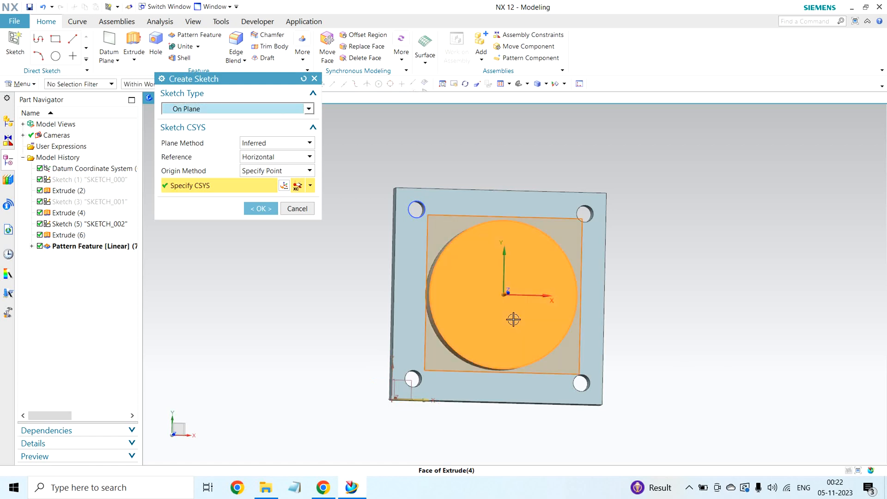
left_click(296, 208)
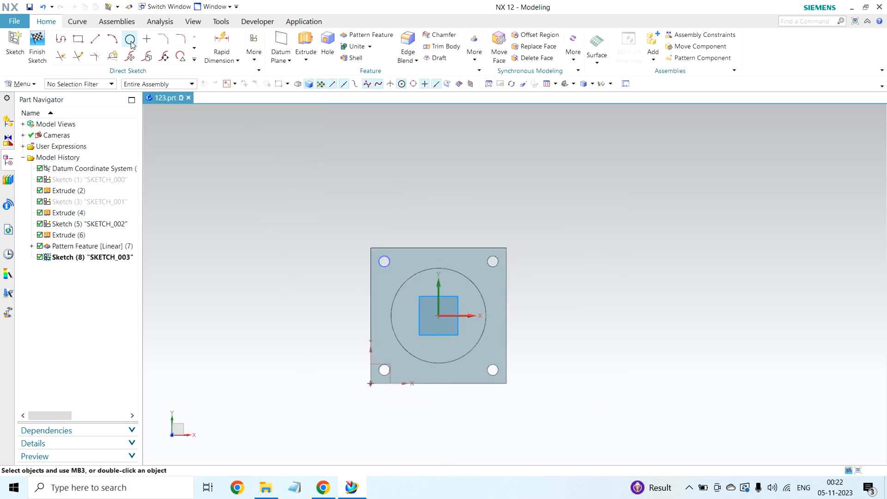
left_click(129, 39)
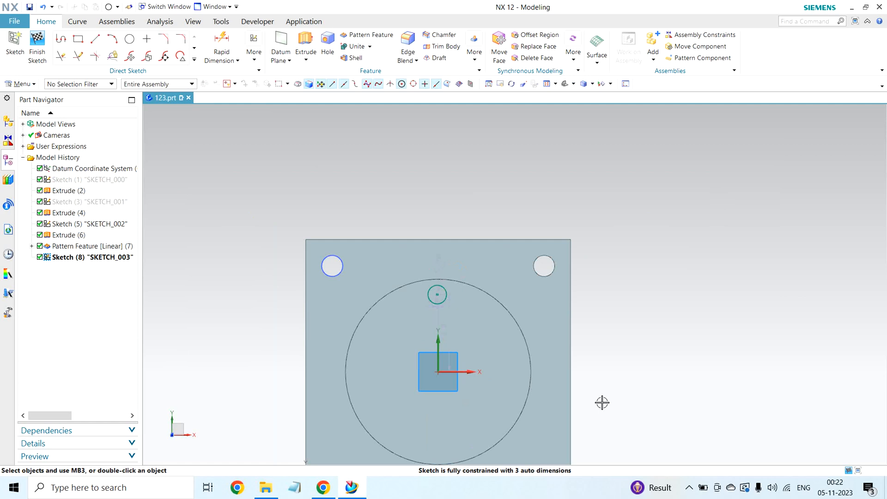
mouse_move(222, 38)
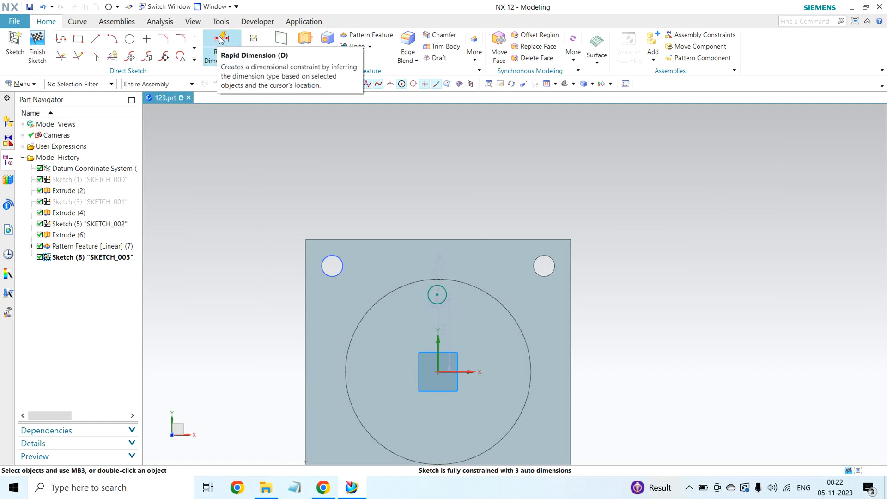
- Dimension the circle 2.8 above the boss centre, 0 horizontal offset and 0.8 diameter
left_click(222, 38)
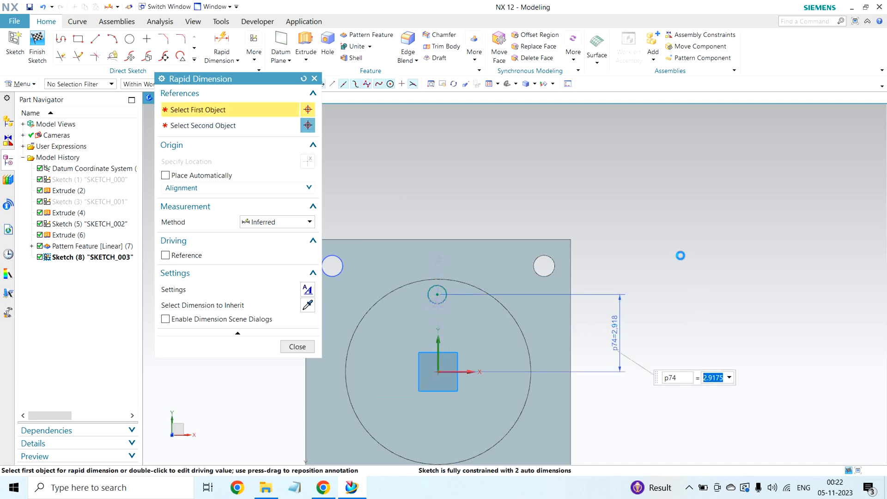
type("2.8")
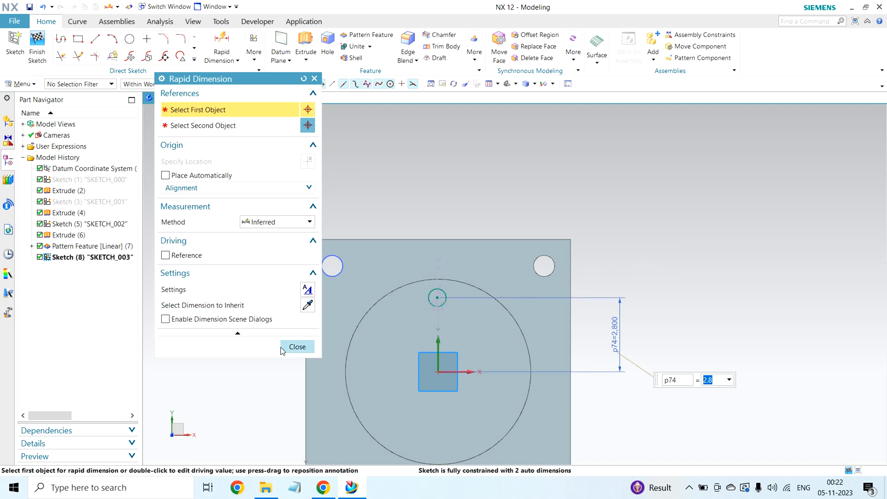
left_click(296, 346)
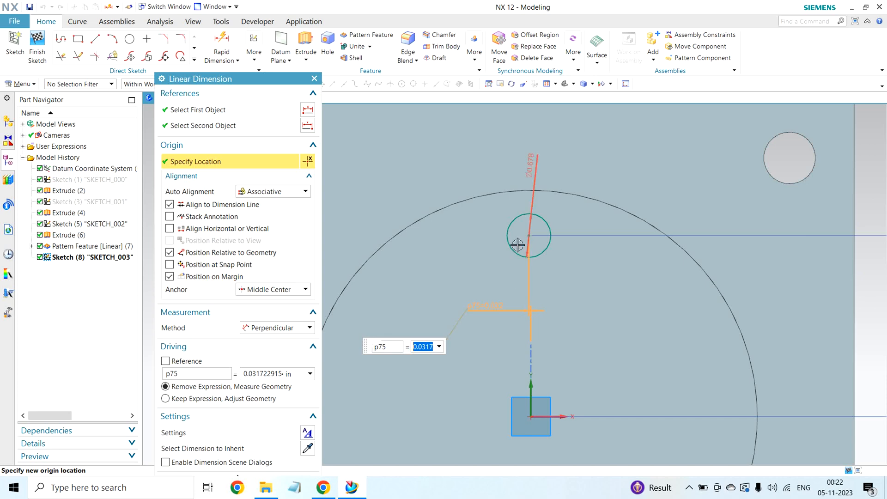
left_click_drag(516, 244, 529, 270)
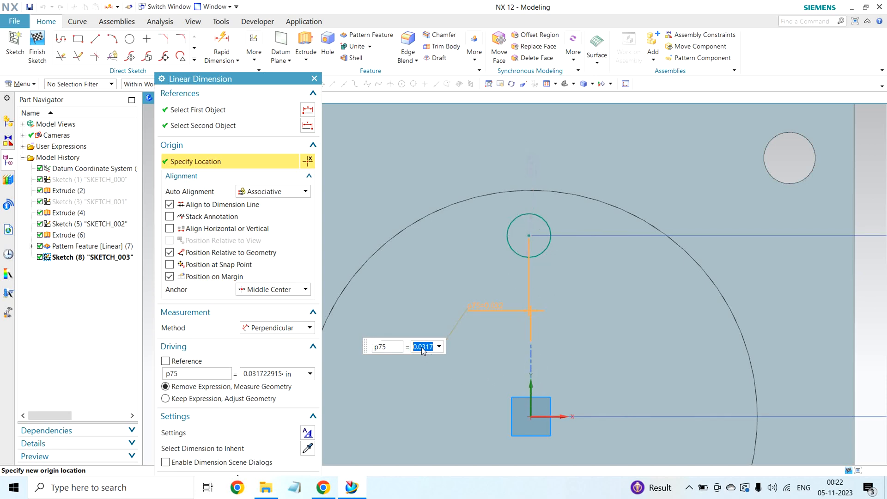
type("0")
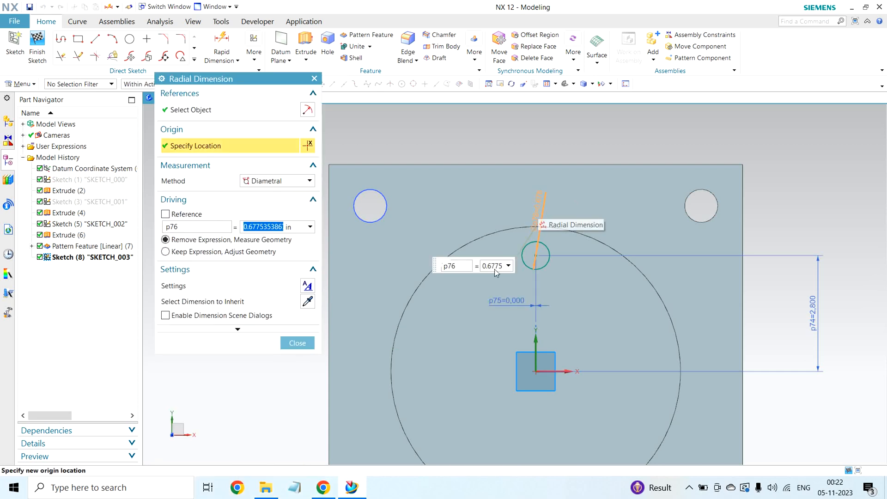
type("0.89")
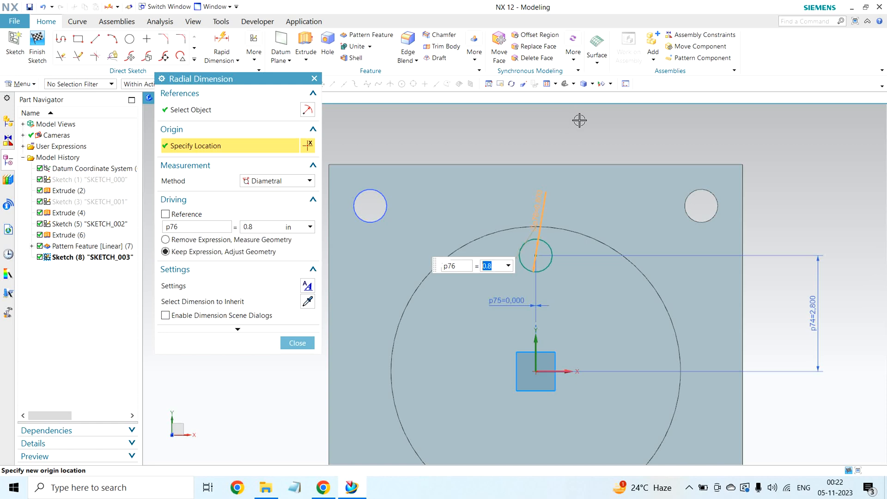
left_click(297, 343)
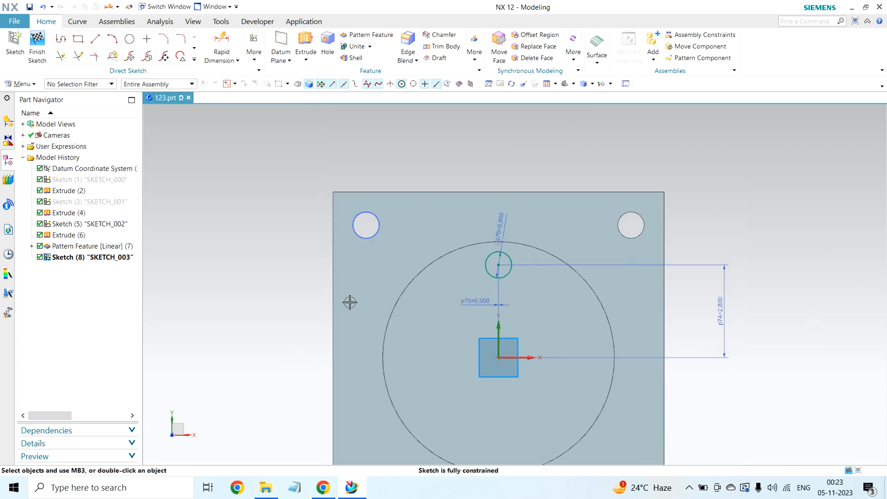
- Finish the sketch and begin an Extrude of its geometry
left_click(37, 46)
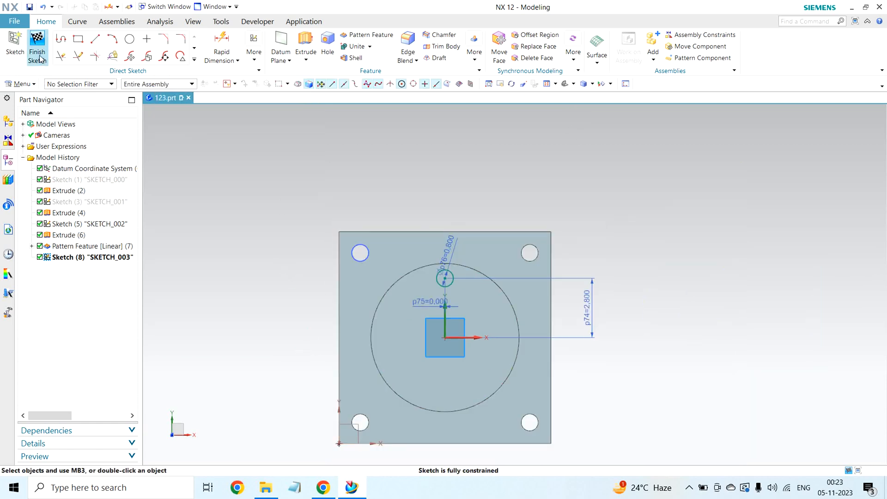
left_click(37, 50)
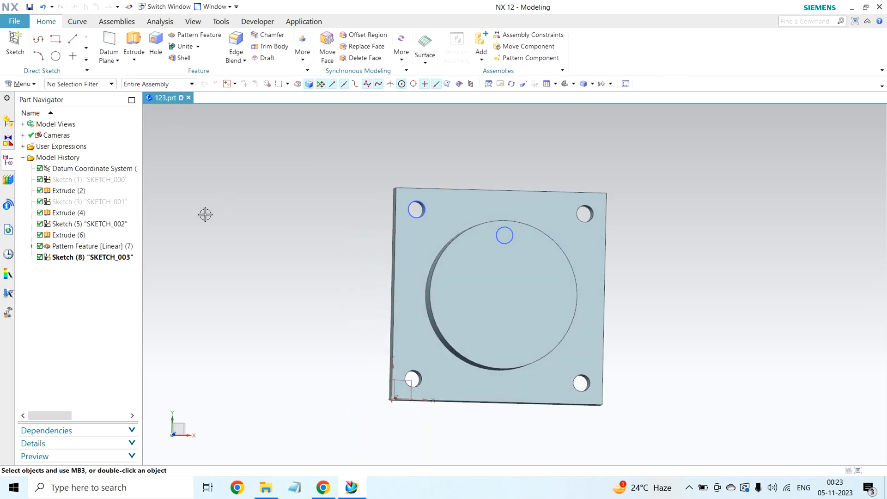
left_click(133, 43)
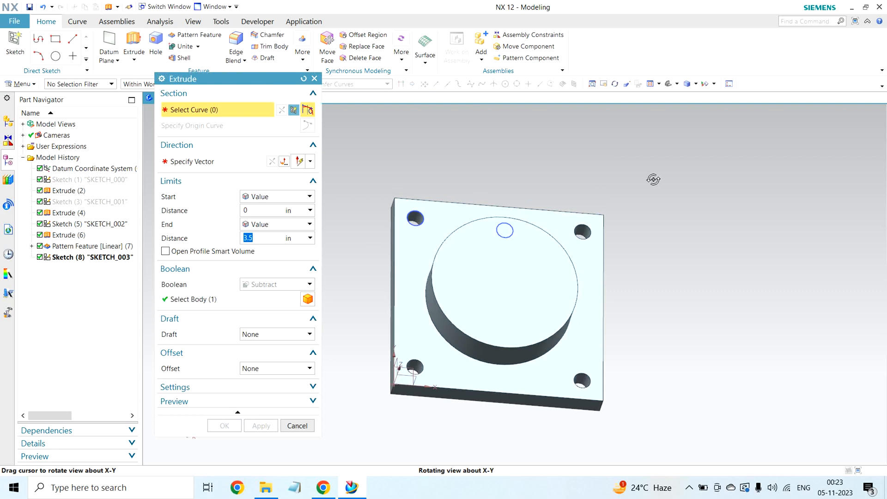
mouse_move(237, 119)
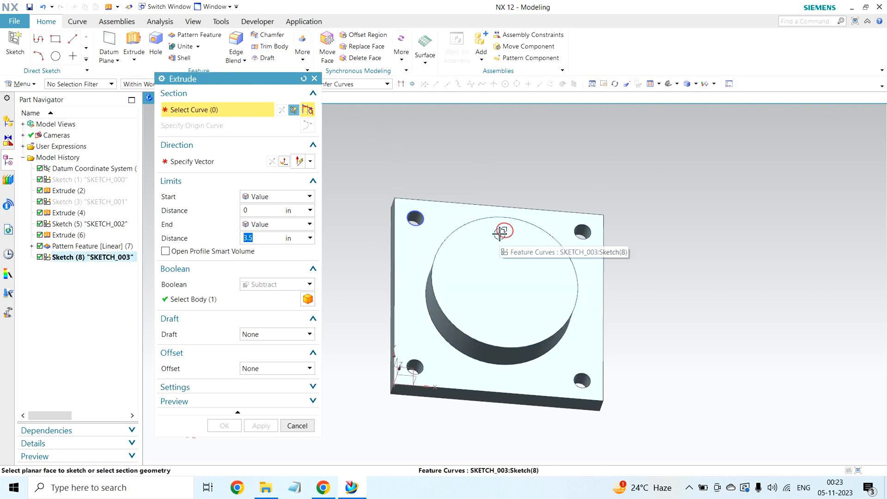
- Subtract-extrude the small circle Until Next, cutting a hole into the boss
left_click(502, 231)
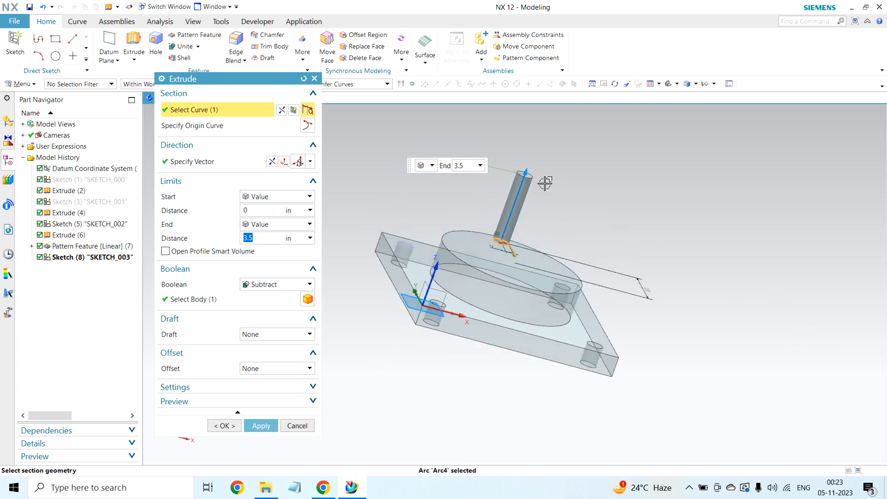
left_click(272, 162)
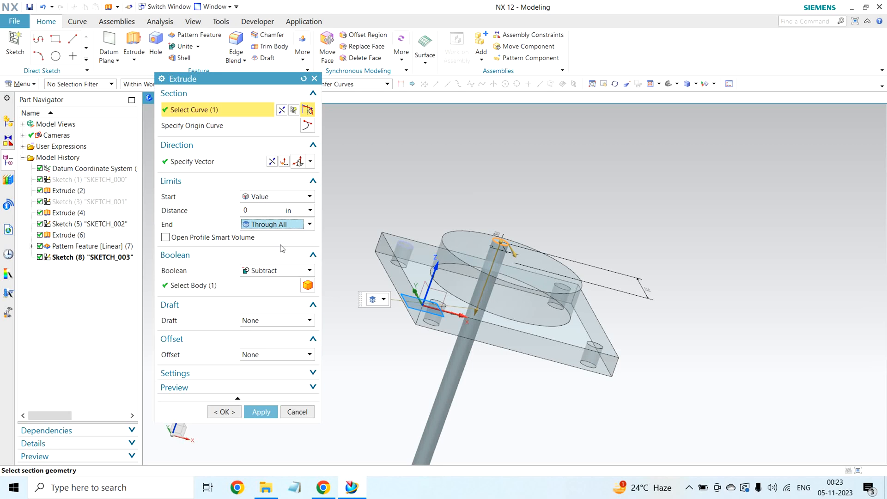
mouse_move(273, 223)
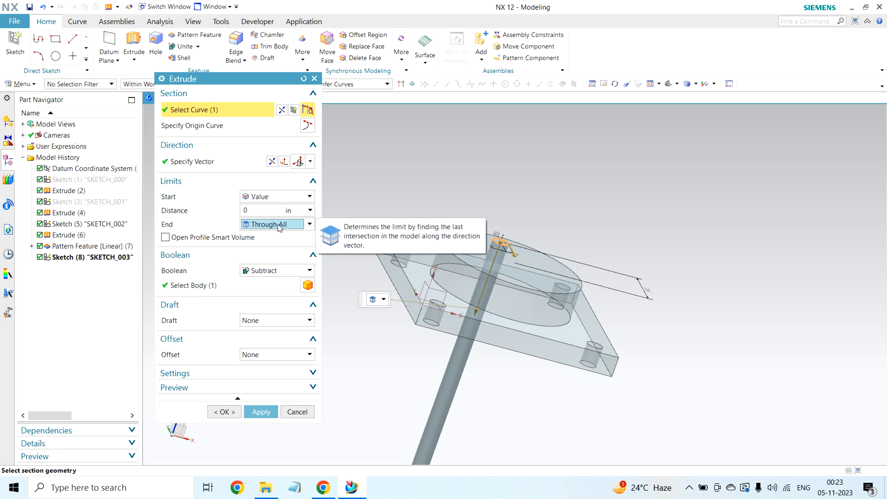
left_click(276, 223)
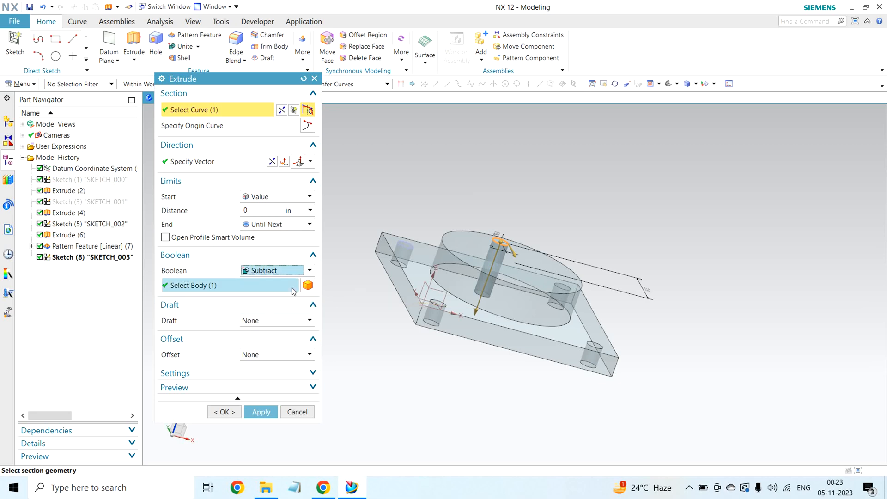
left_click(261, 411)
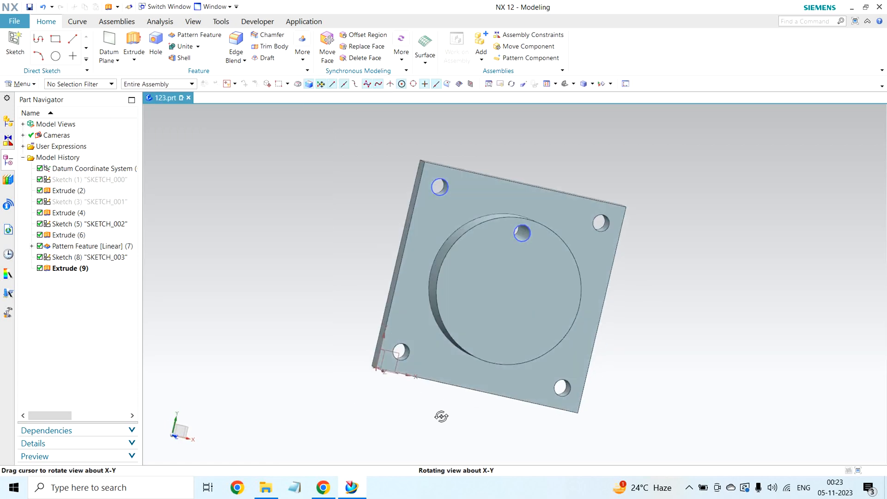
- Orbit to check the new boss hole, then start a Pattern Feature
left_click_drag(441, 416, 507, 197)
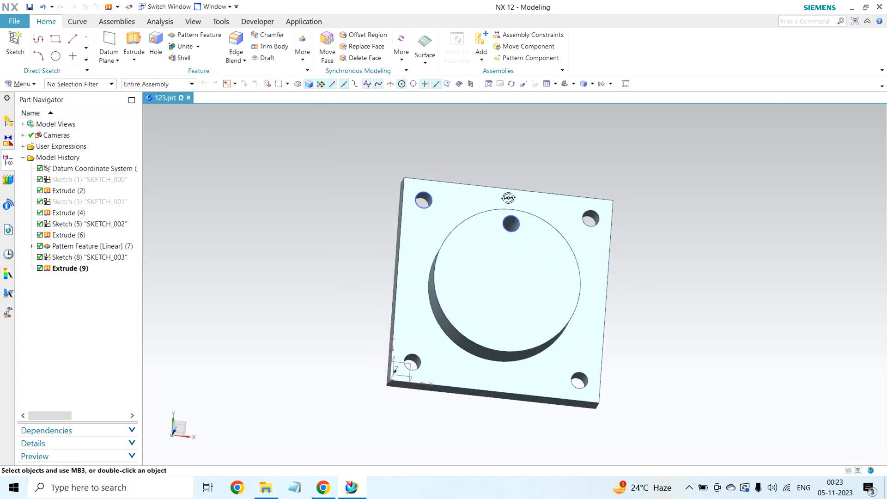
left_click_drag(507, 198, 685, 296)
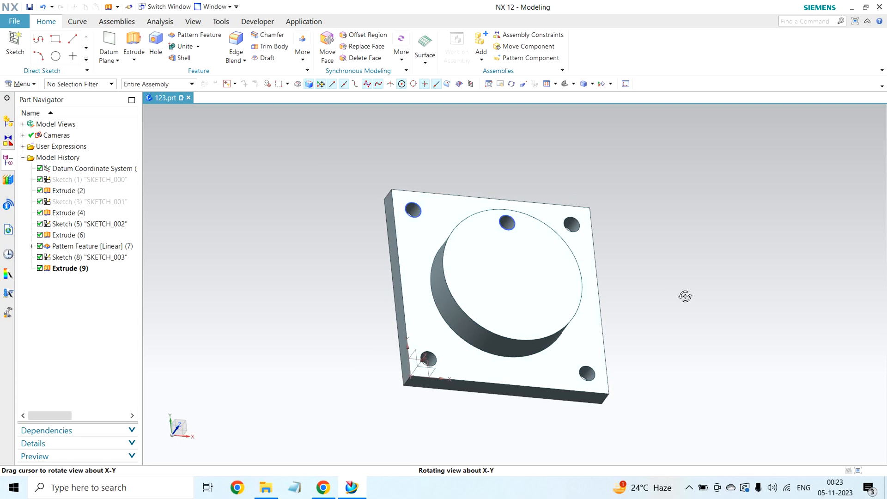
mouse_move(651, 302)
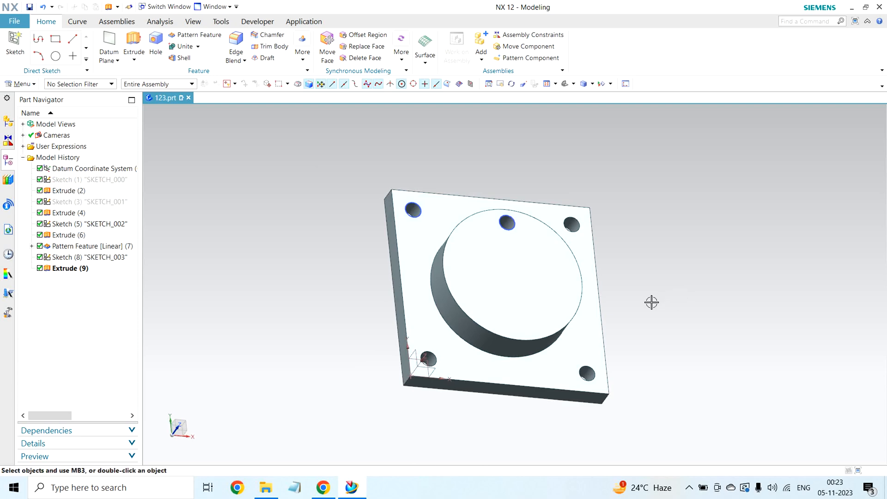
left_click(507, 222)
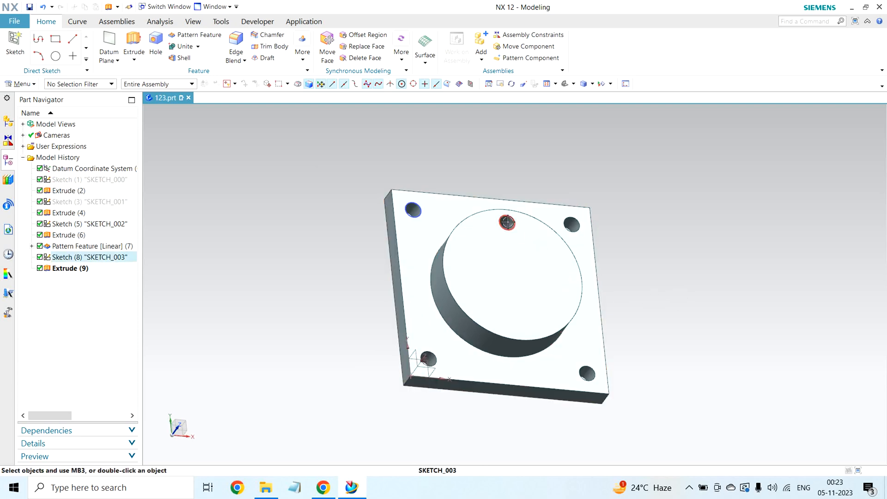
mouse_move(506, 220)
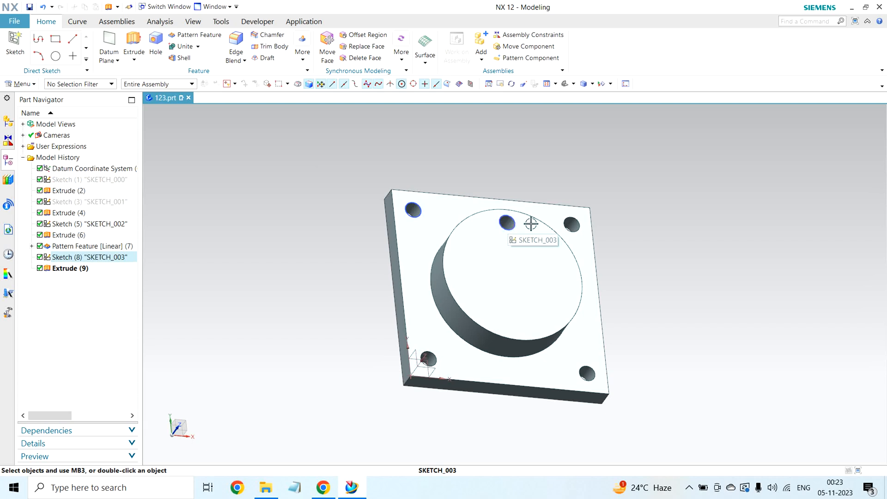
mouse_move(536, 318)
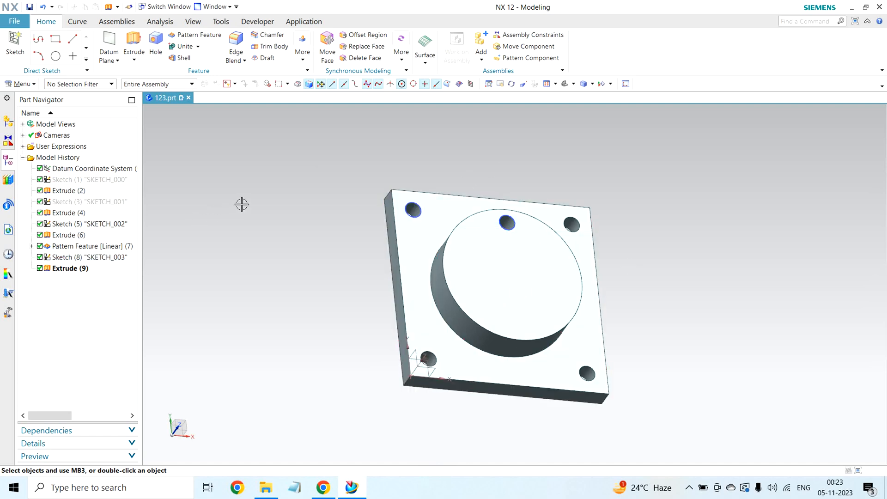
left_click(195, 34)
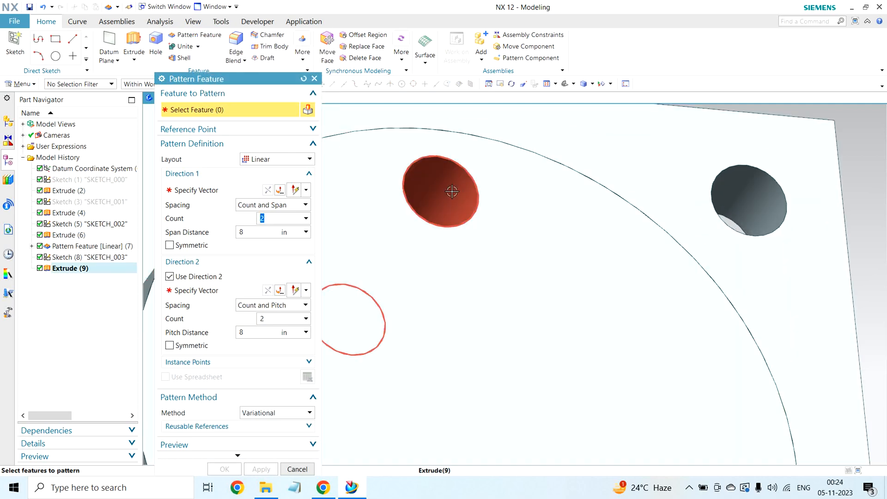
- Pick the boss hole extrude as the feature and set the layout to Circular
left_click(452, 191)
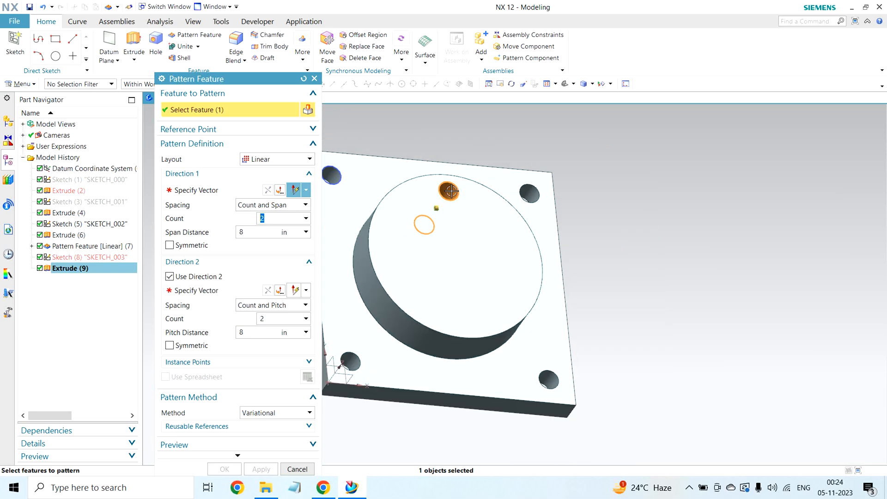
left_click(277, 159)
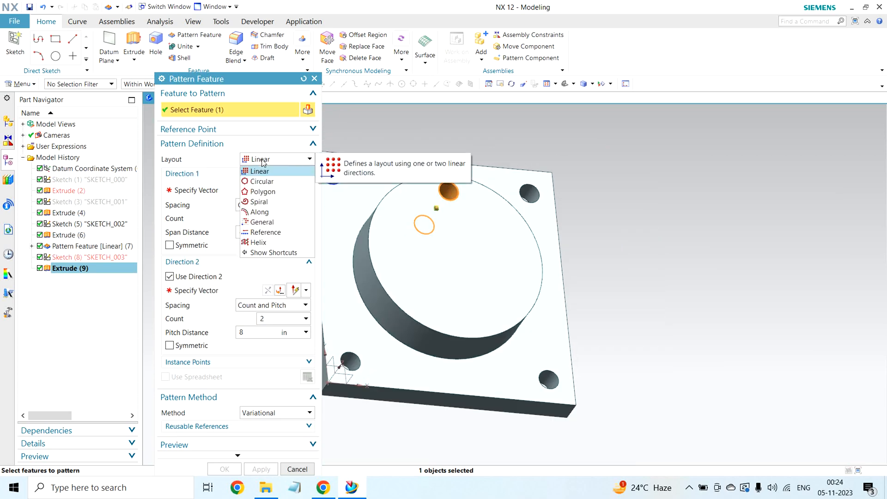
left_click(261, 181)
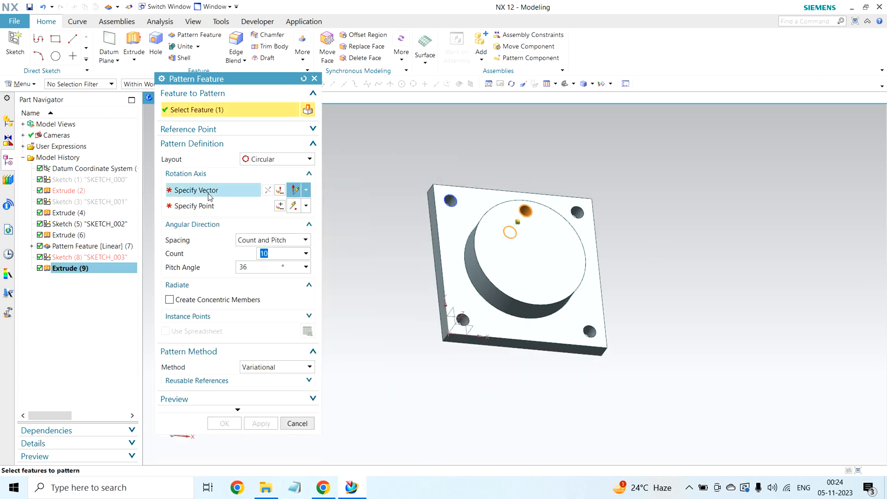
- Define the rotation axis from the boss's circular top edge and its arc centre
left_click(195, 189)
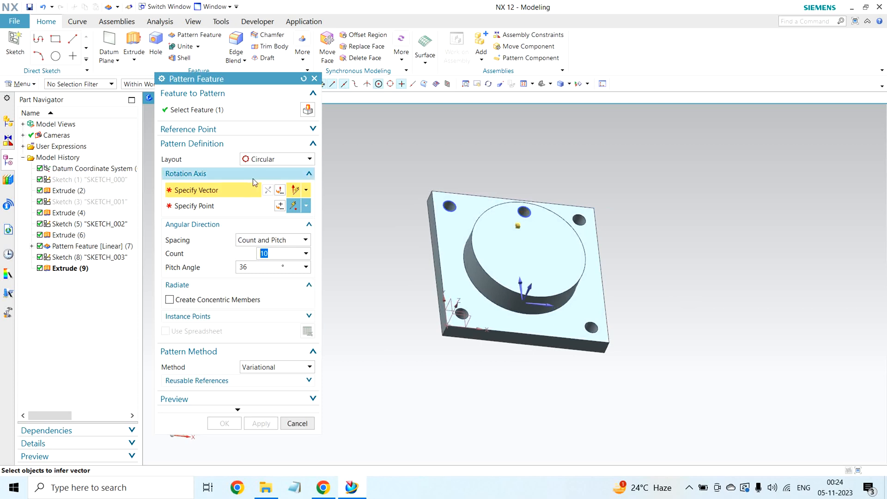
mouse_move(532, 261)
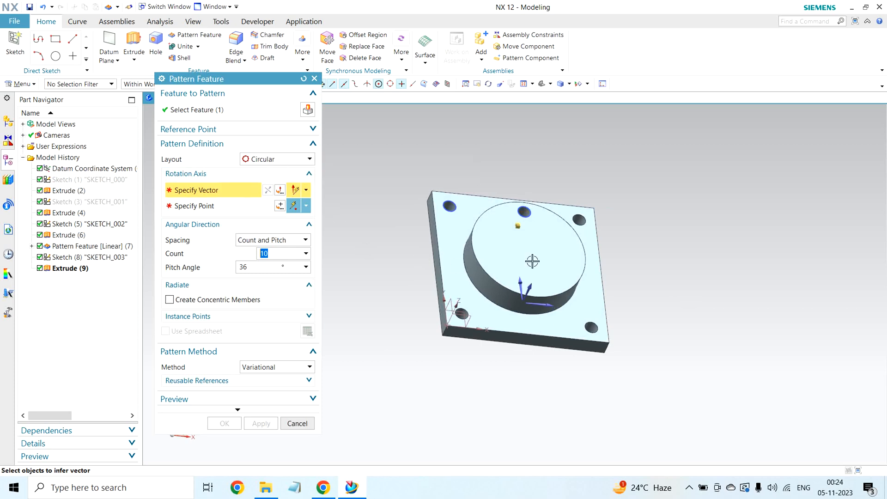
mouse_move(453, 186)
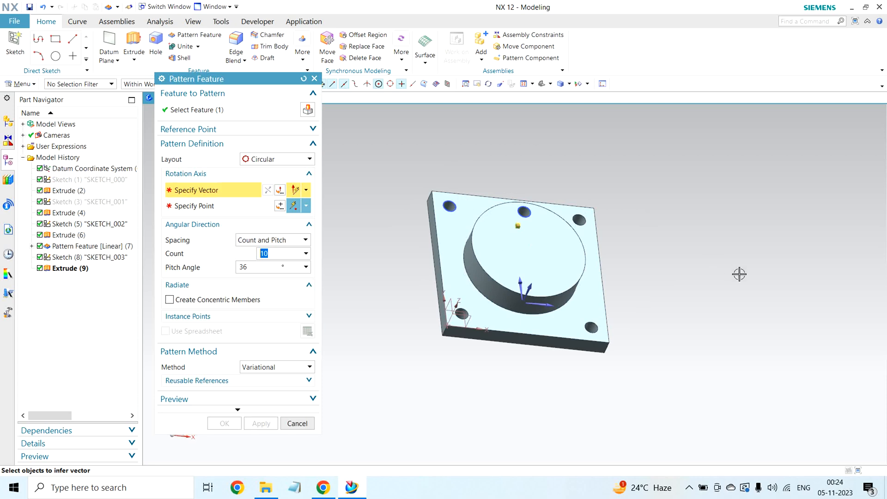
mouse_move(238, 199)
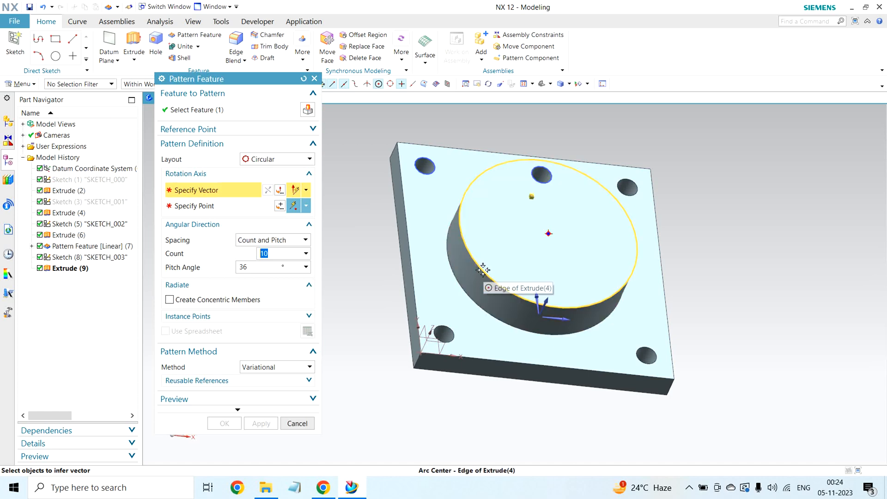
left_click(483, 270)
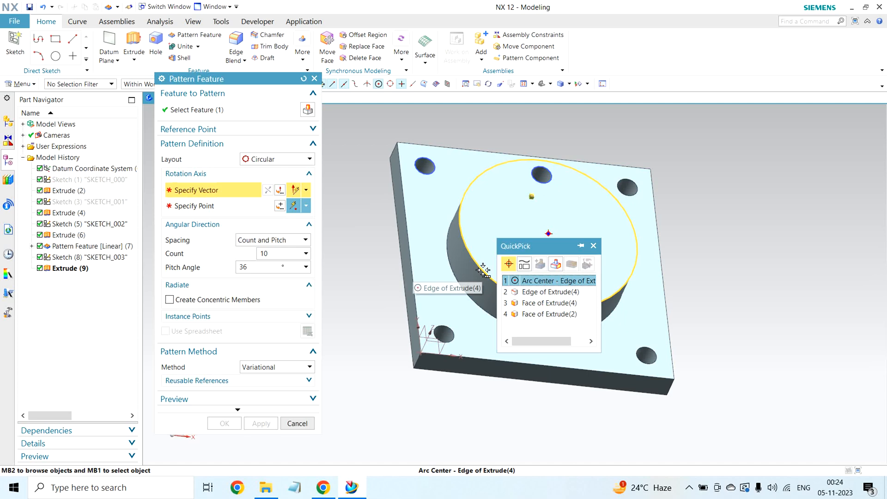
mouse_move(545, 288)
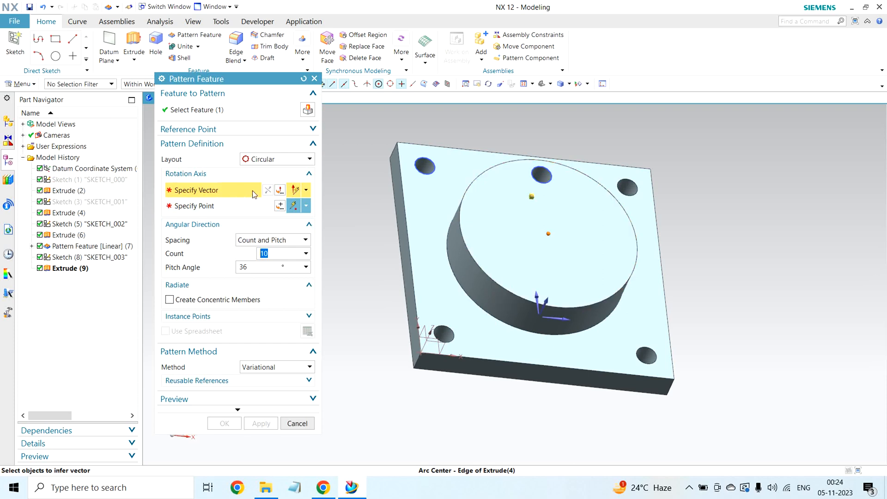
left_click(470, 255)
type("8")
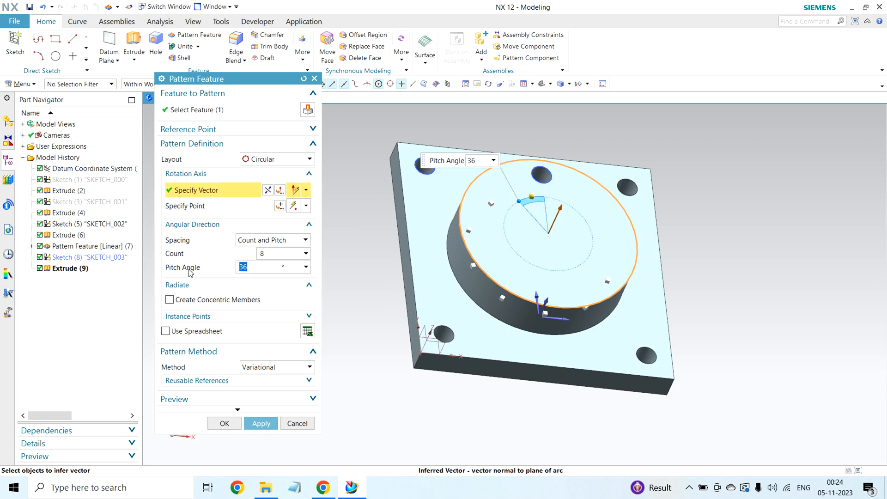
- Set the pitch angle to 360/8 for eight holes and complete the circular pattern
type("360")
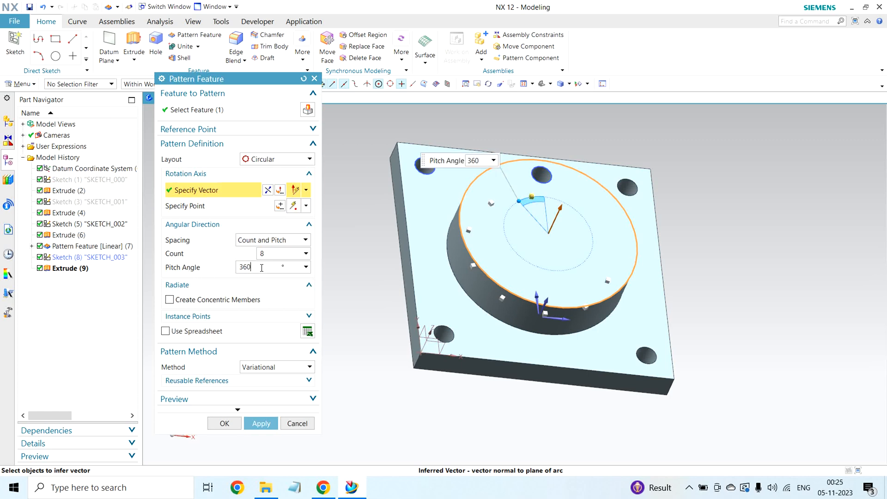
type("/8")
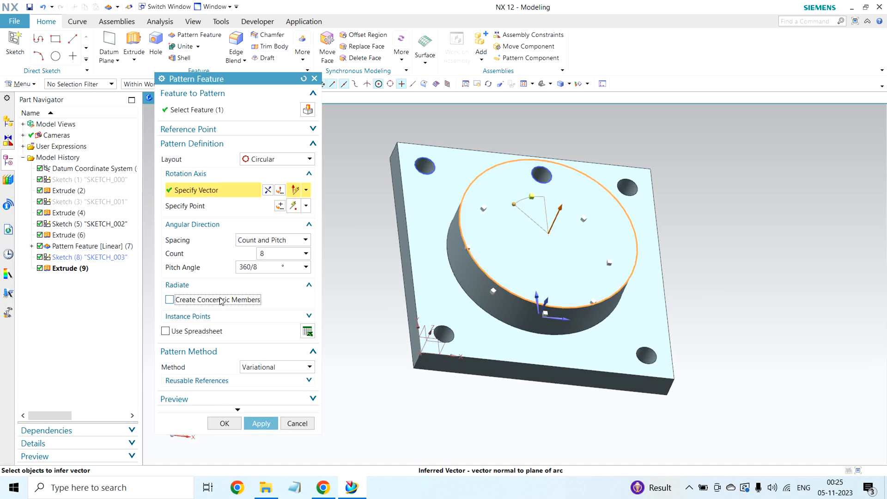
left_click(261, 423)
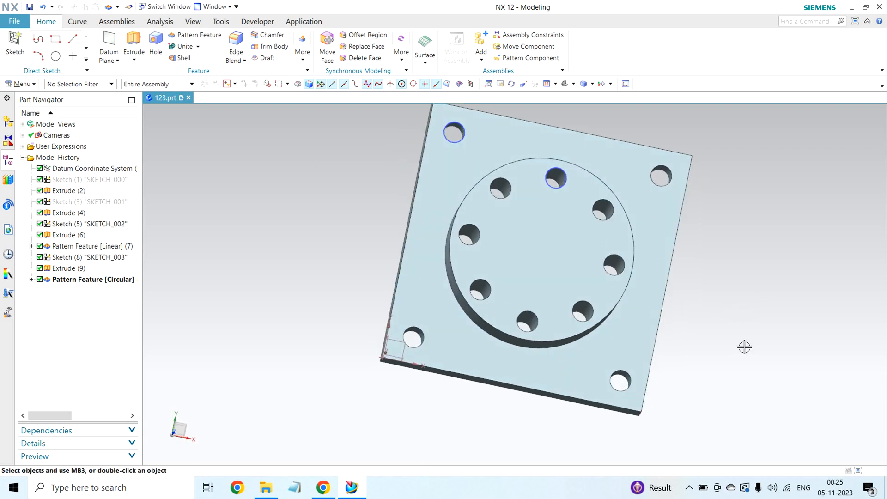
left_click_drag(745, 346, 711, 323)
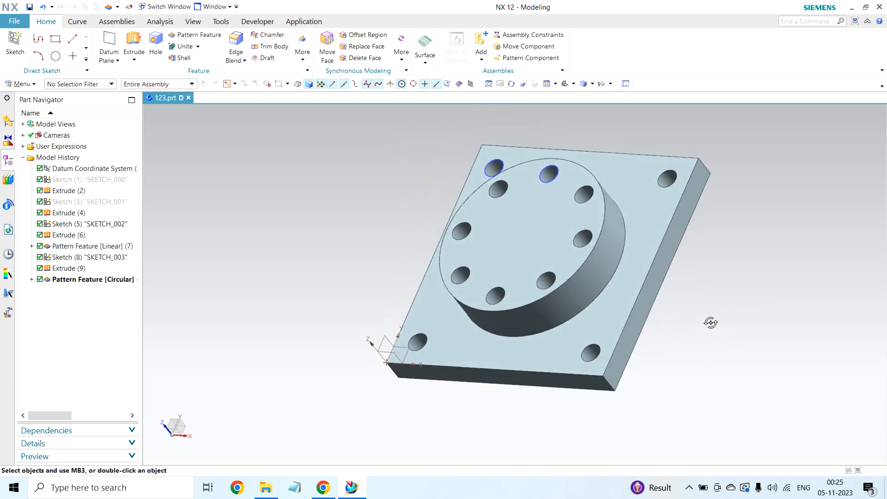